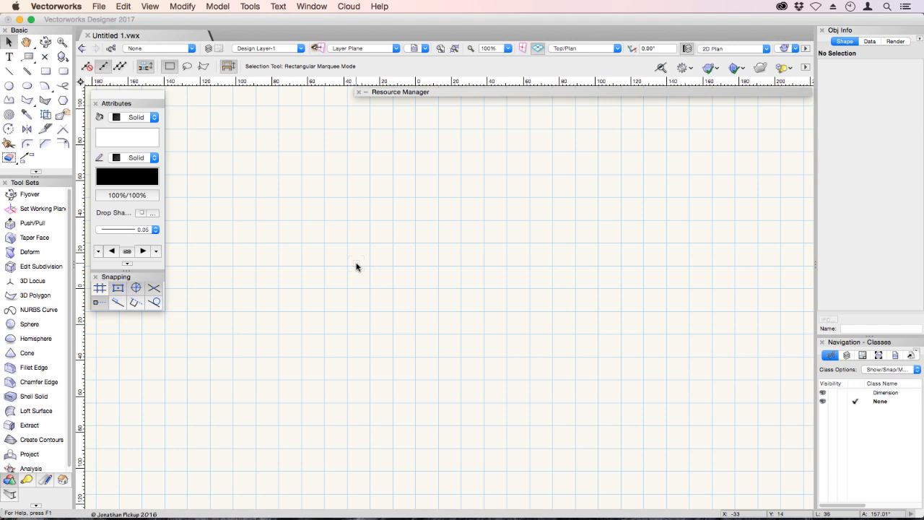
mouse_move(343, 248)
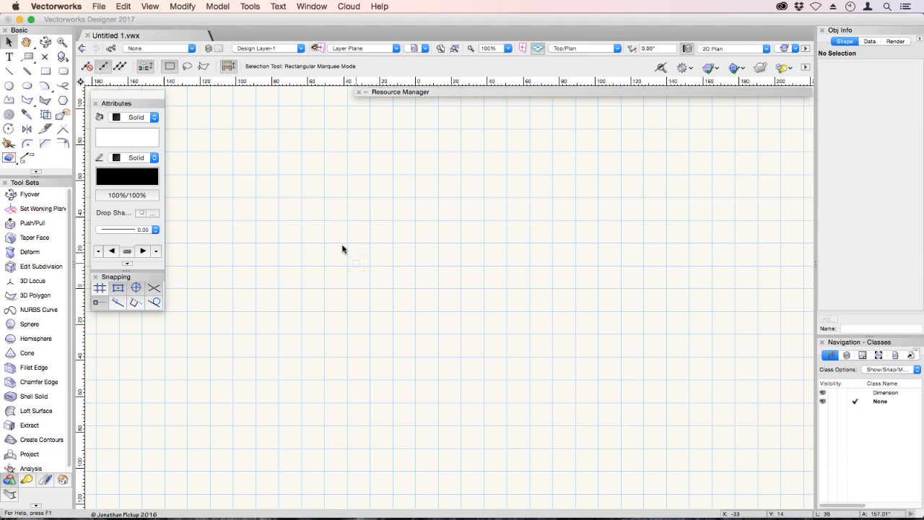
Drag out a rectangle with the Rectangle tool in the upper-left of the drawing
click(45, 69)
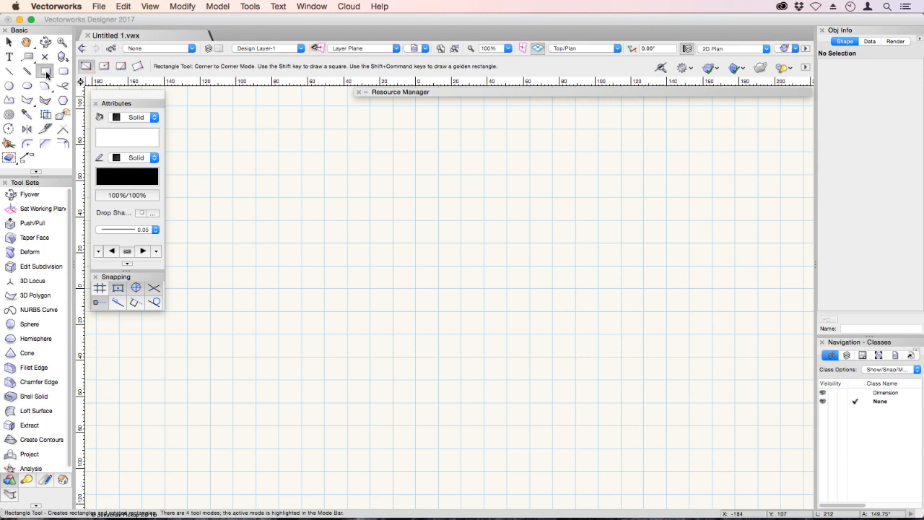
mouse_move(87, 67)
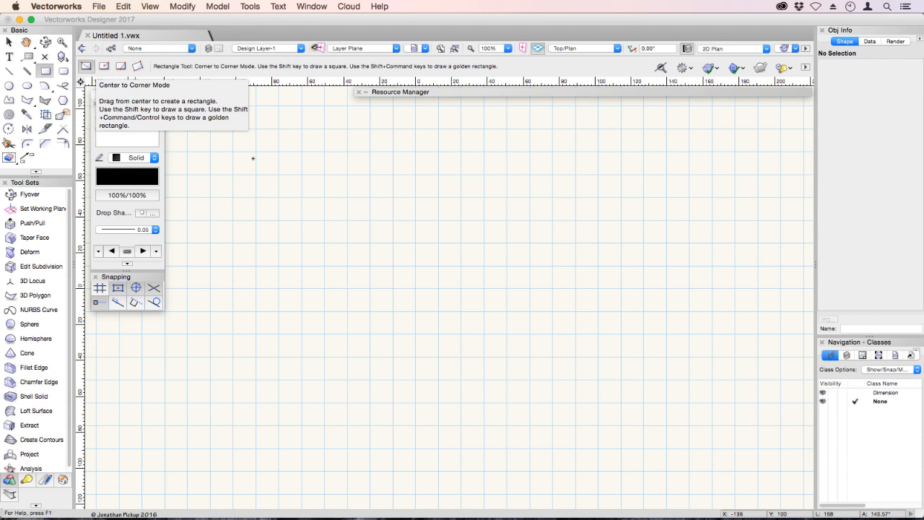
drag(252, 157, 352, 248)
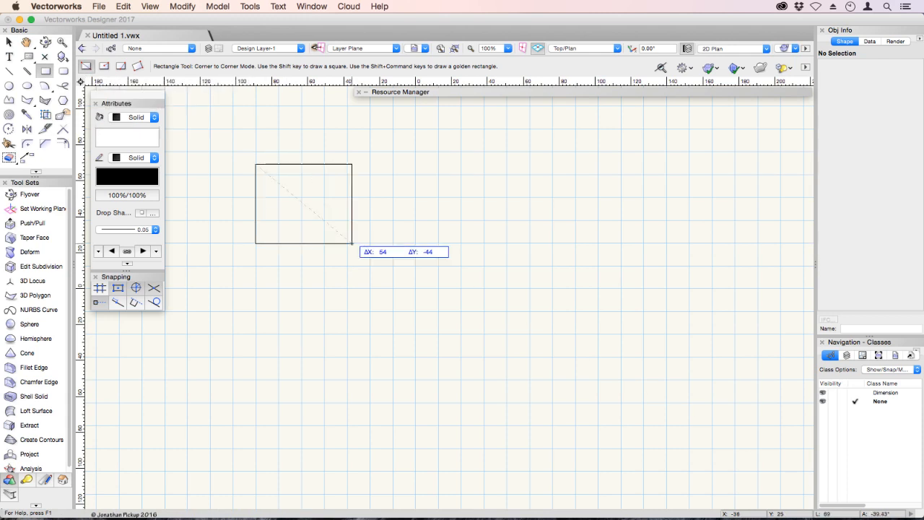
Finish placing the rectangle so it becomes a completed filled shape
click(353, 243)
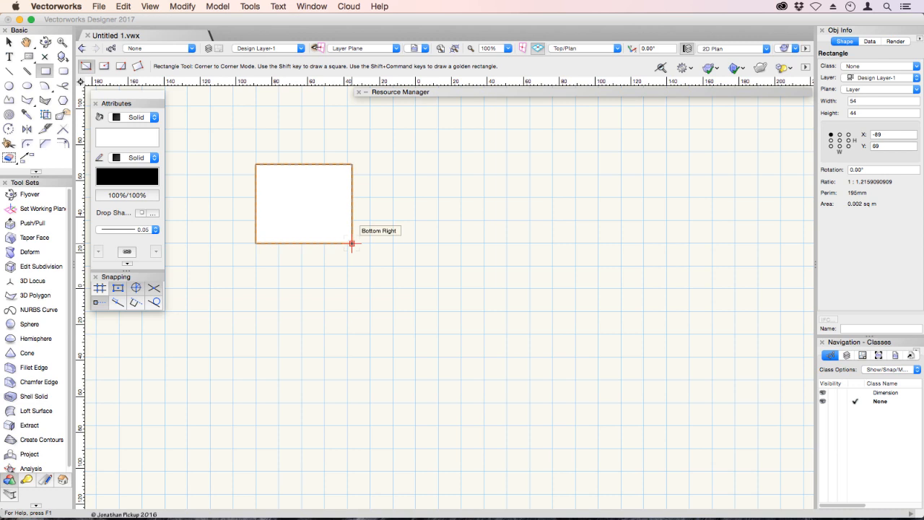
mouse_move(677, 128)
text(50)
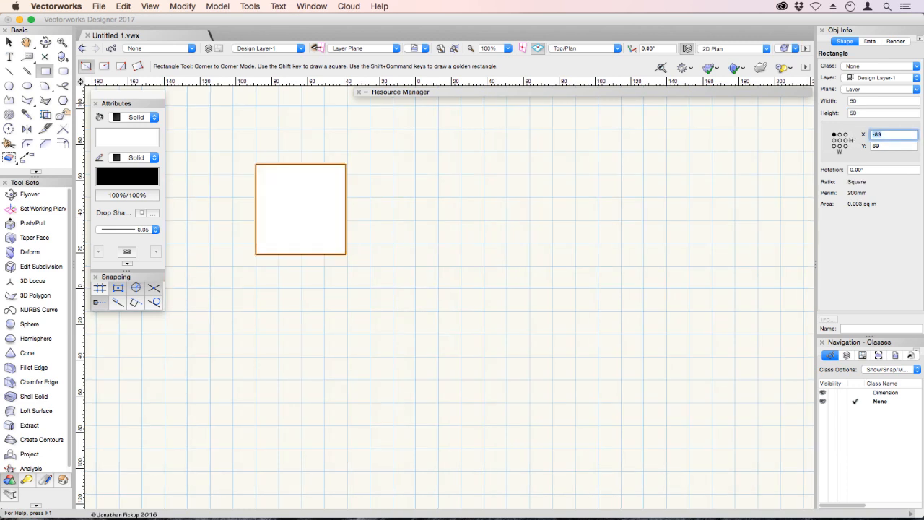
mouse_move(352, 168)
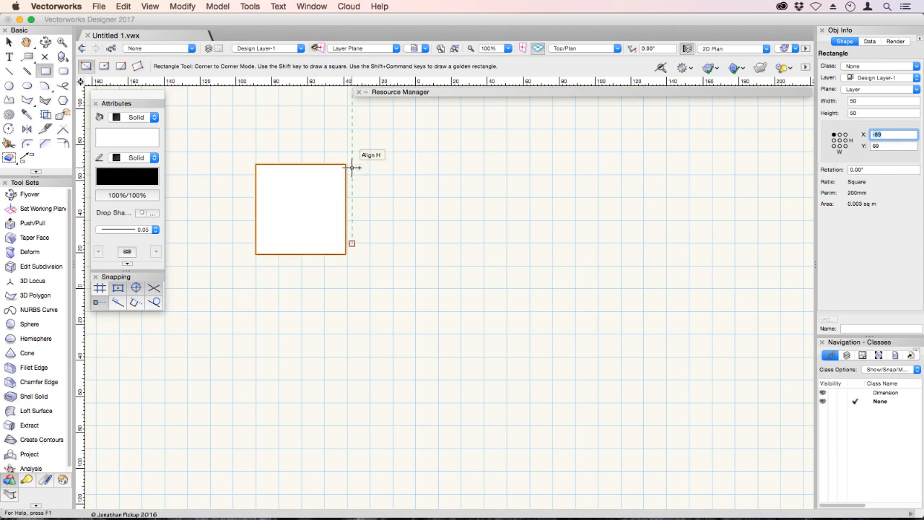
mouse_move(300, 211)
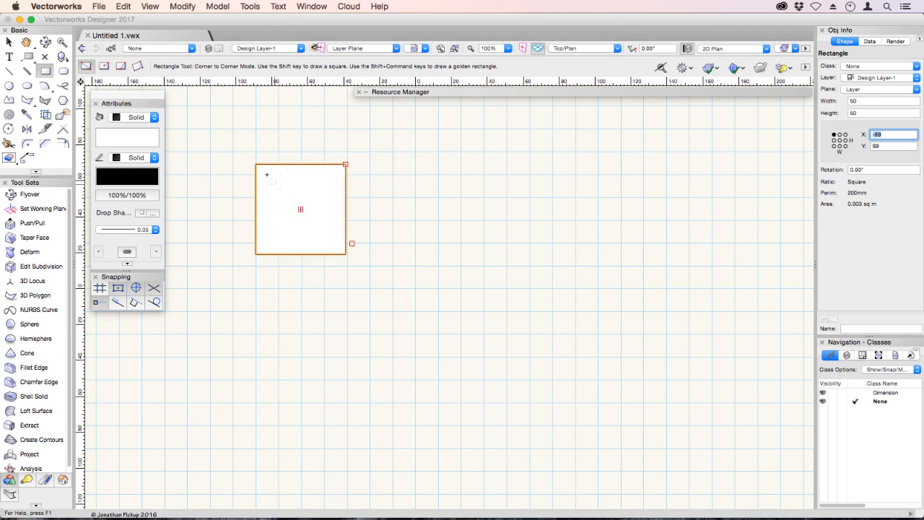
mouse_move(256, 164)
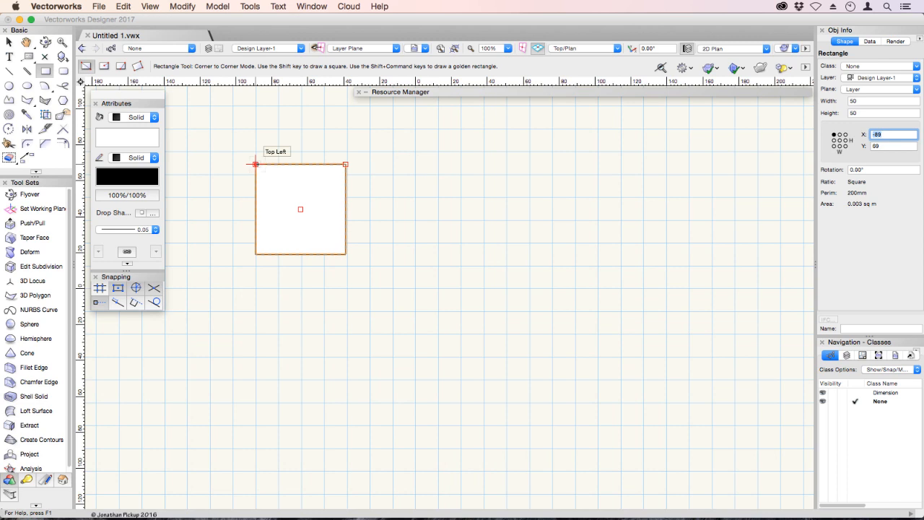
mouse_move(388, 165)
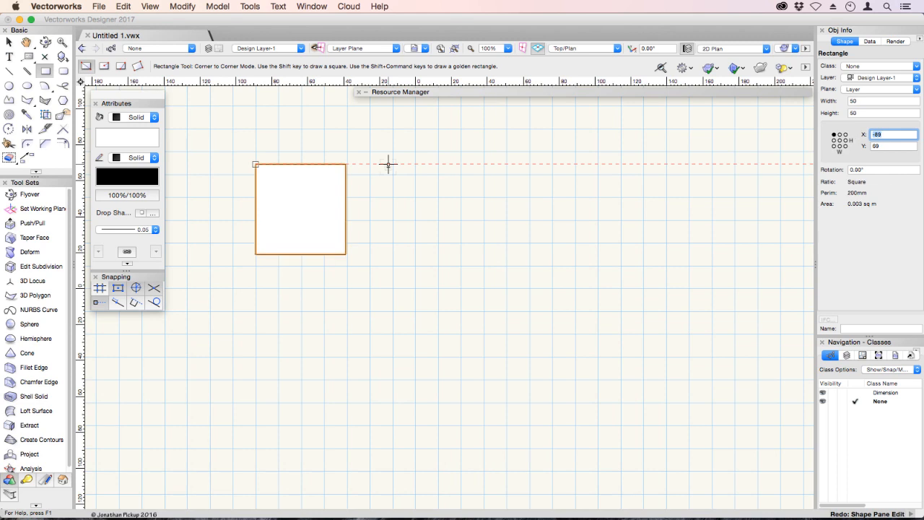
mouse_move(256, 165)
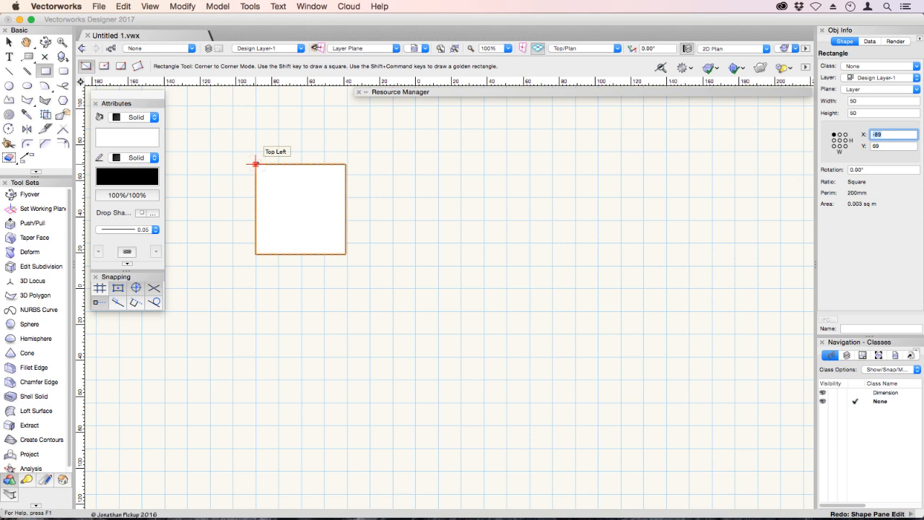
mouse_move(828, 139)
text(0)
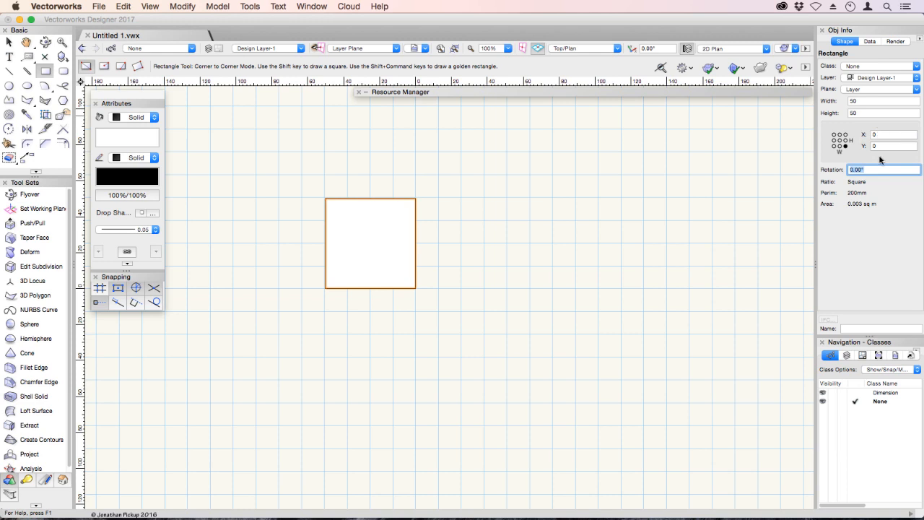
click(894, 146)
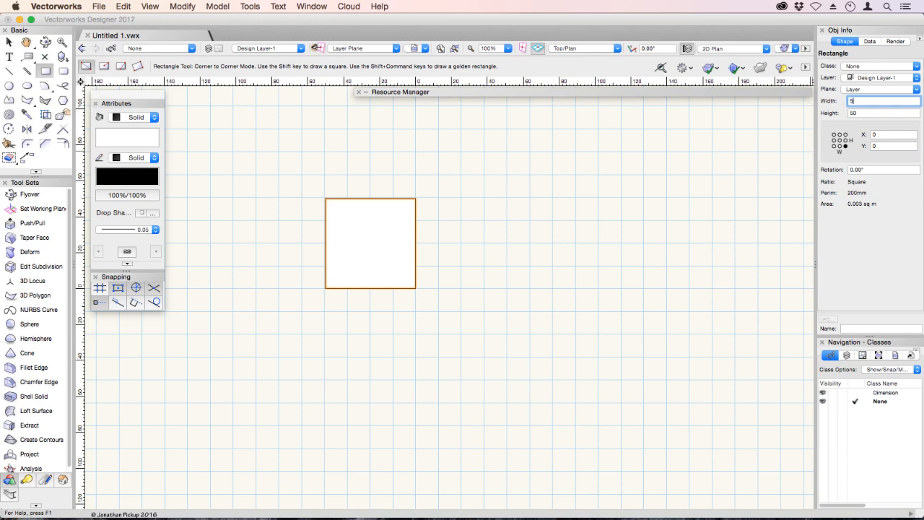
text(50)
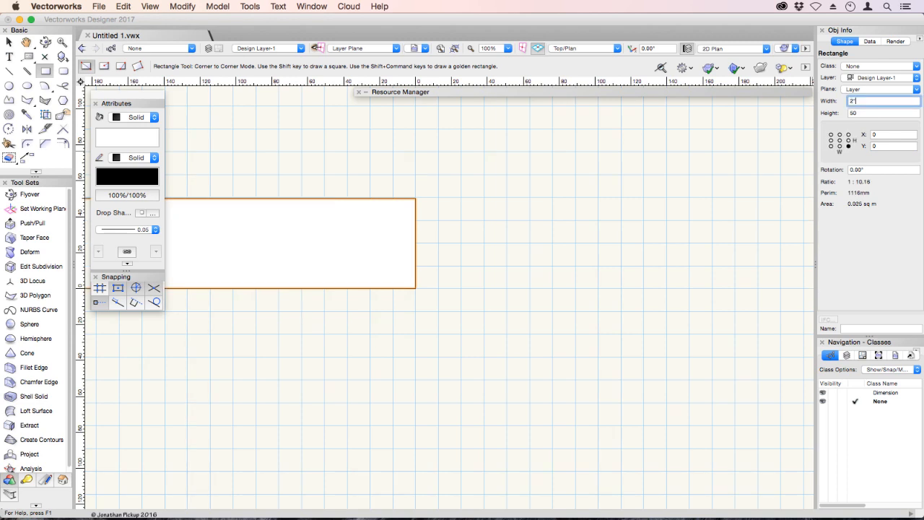
text(51)
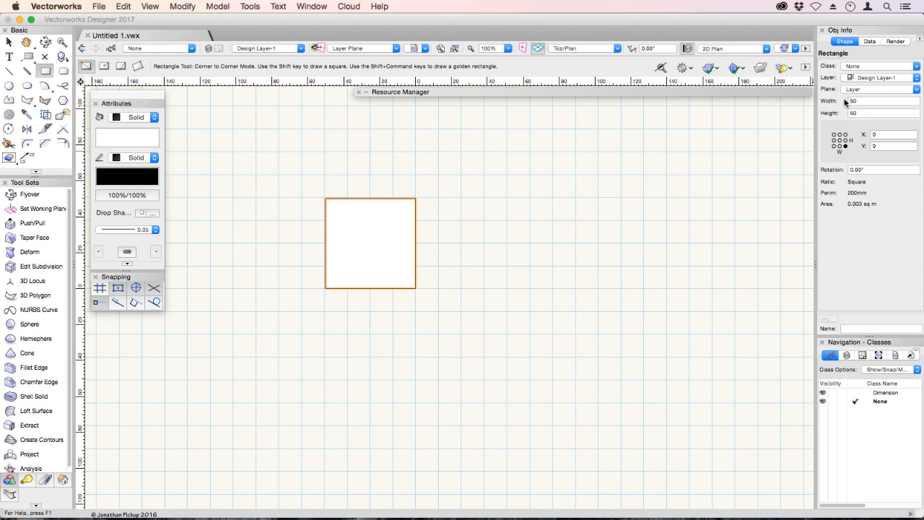
mouse_move(534, 21)
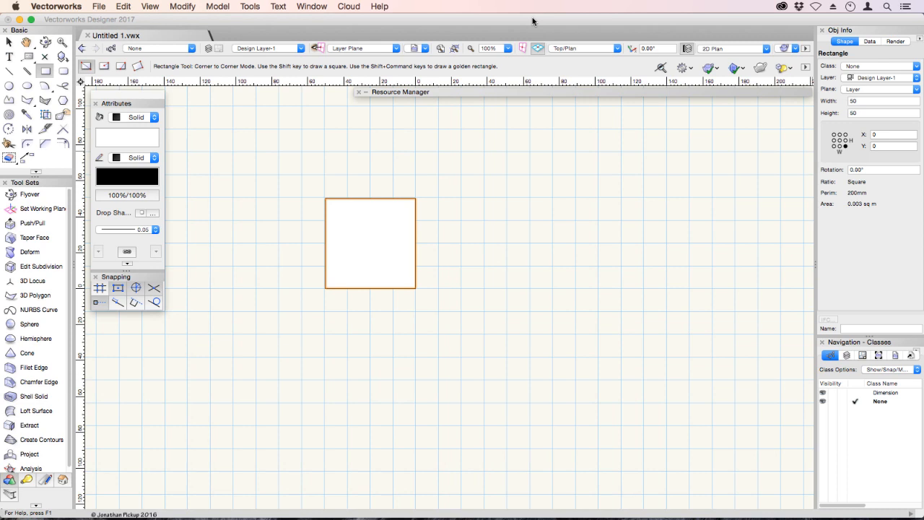
mouse_move(312, 8)
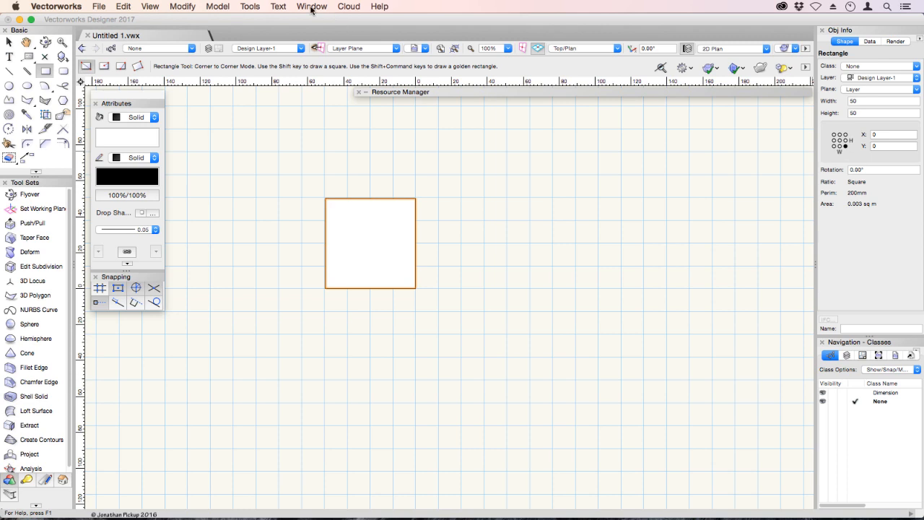
In Data Bar Options, keep numeric keypad entry activating the floating data bar
click(311, 6)
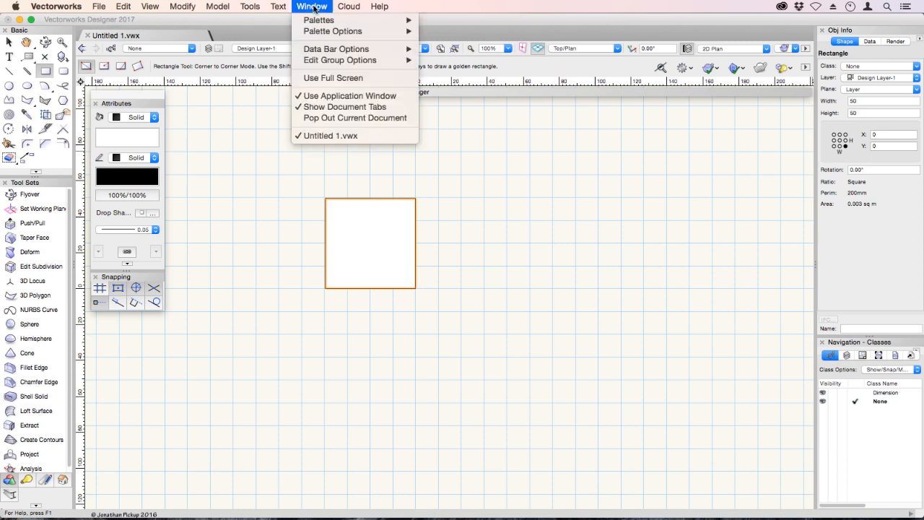
mouse_move(335, 49)
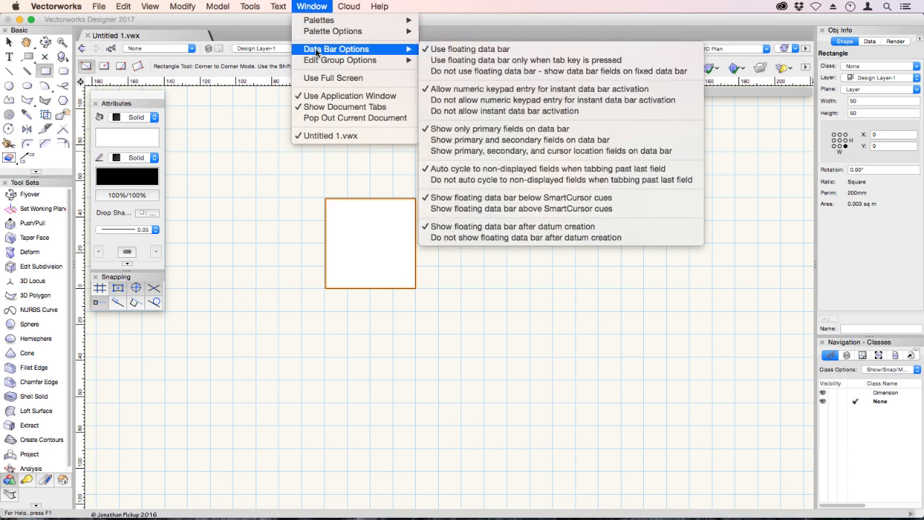
mouse_move(537, 88)
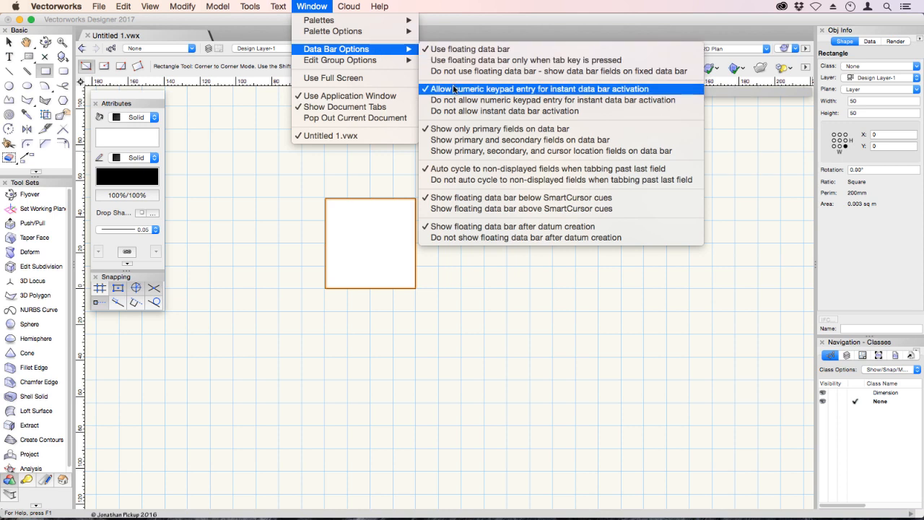
mouse_move(500, 96)
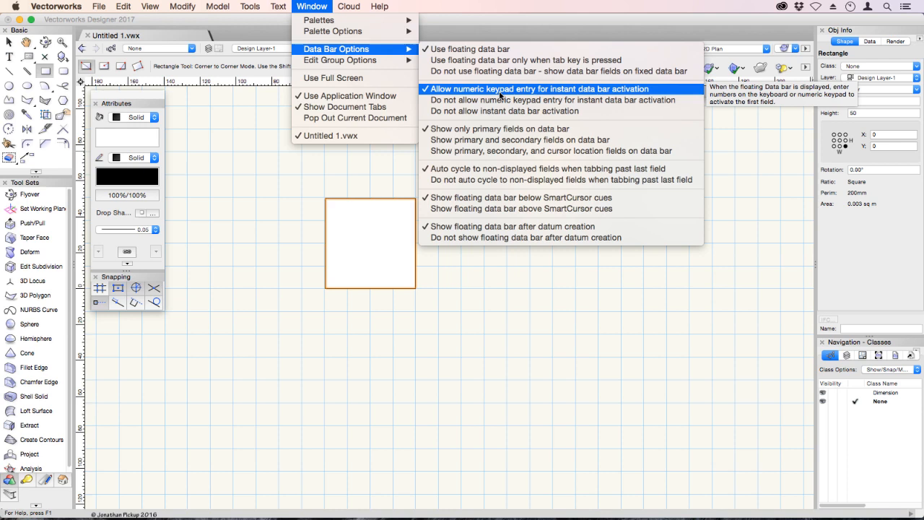
mouse_move(332, 32)
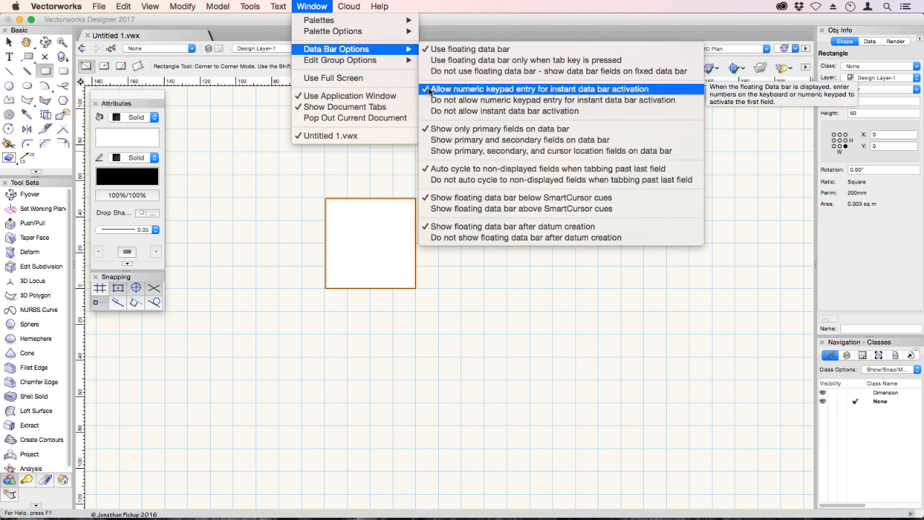
click(537, 89)
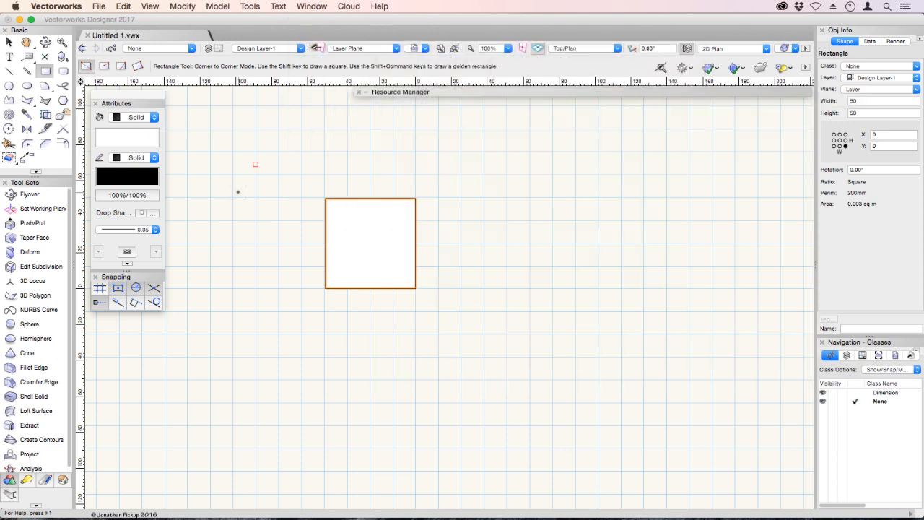
mouse_move(370, 243)
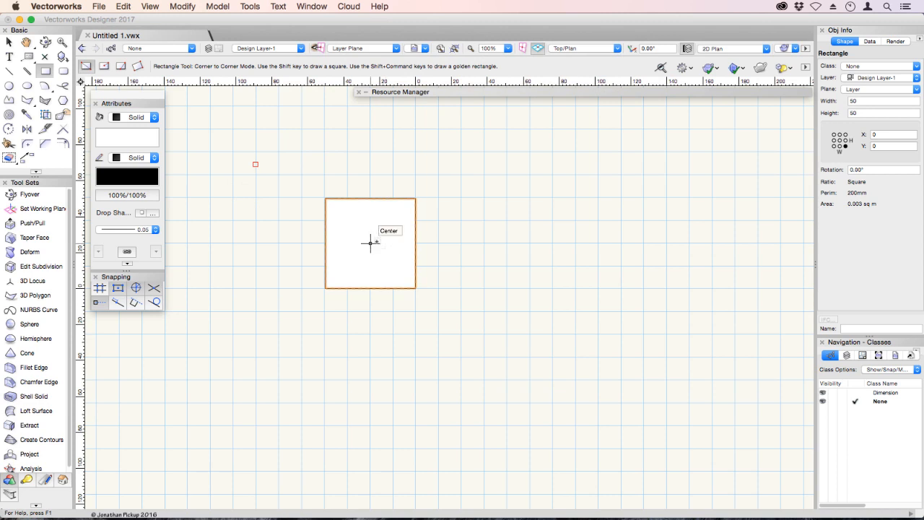
Draw a second square from the first square's centre with ΔX 50 and ΔY -50
drag(369, 242, 462, 332)
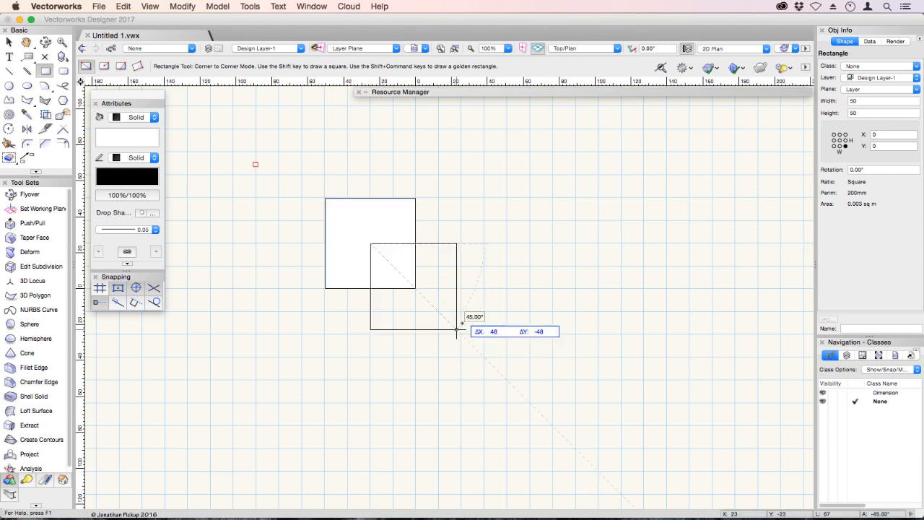
mouse_move(462, 334)
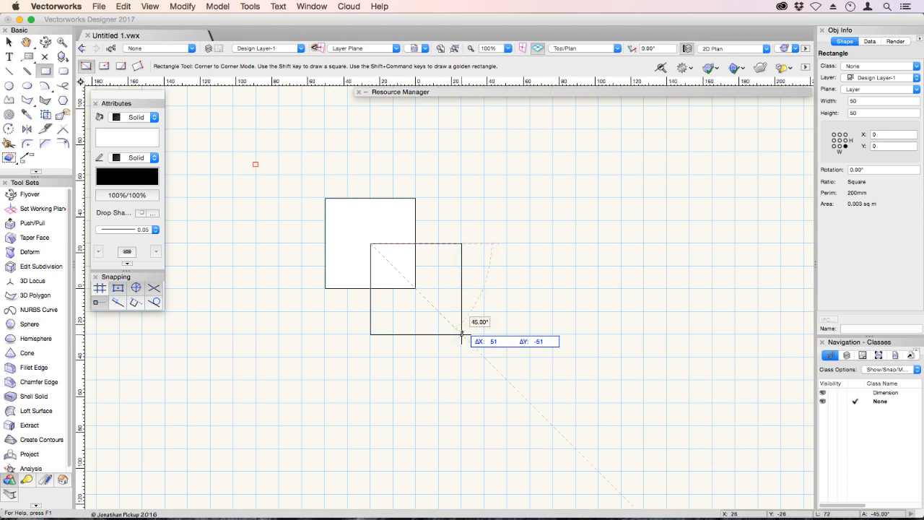
mouse_move(462, 334)
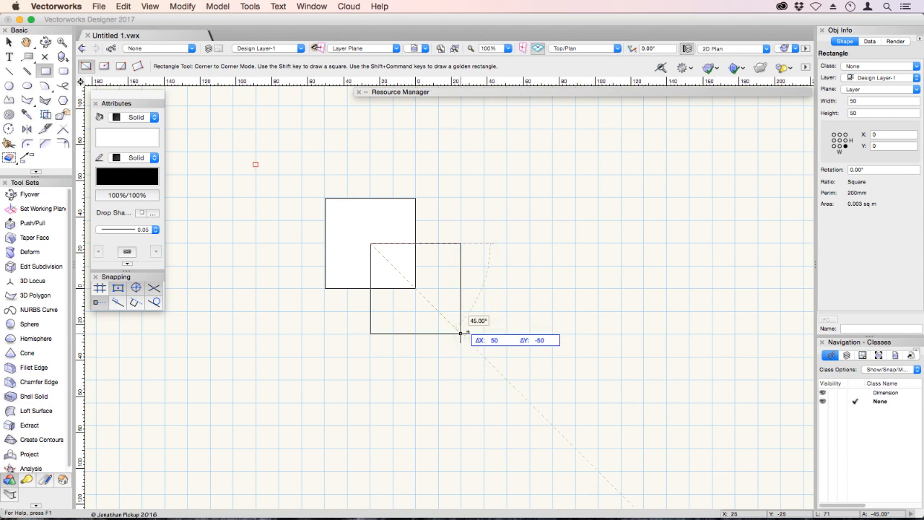
mouse_move(516, 164)
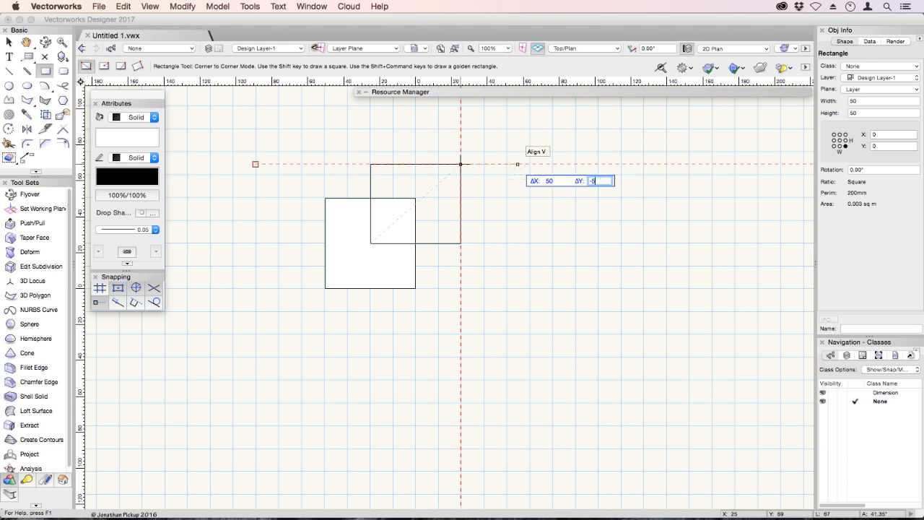
text(-50)
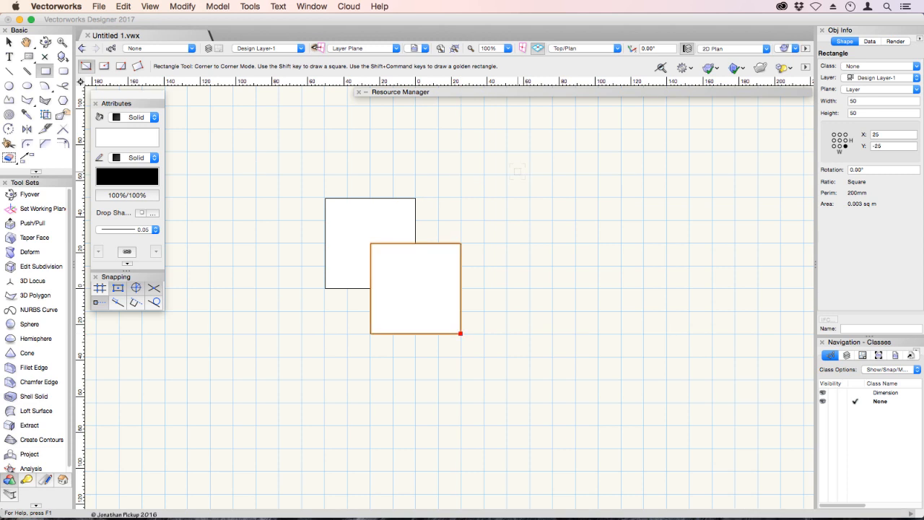
click(460, 332)
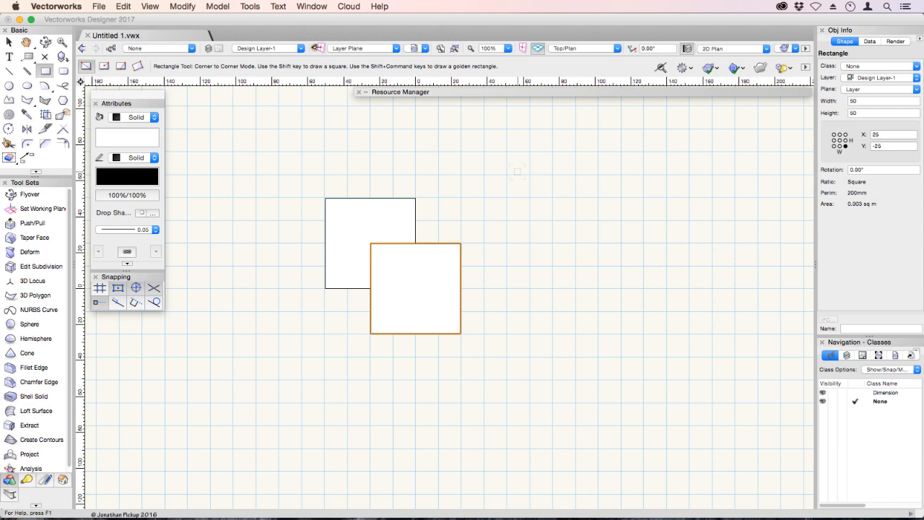
Draw another 50 by 50 square from the first square's centre toward the lower right
click(369, 242)
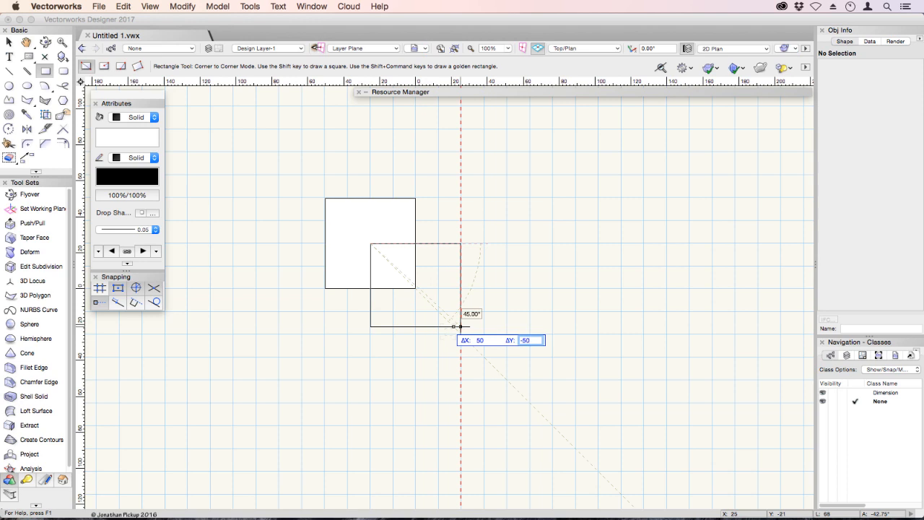
click(459, 326)
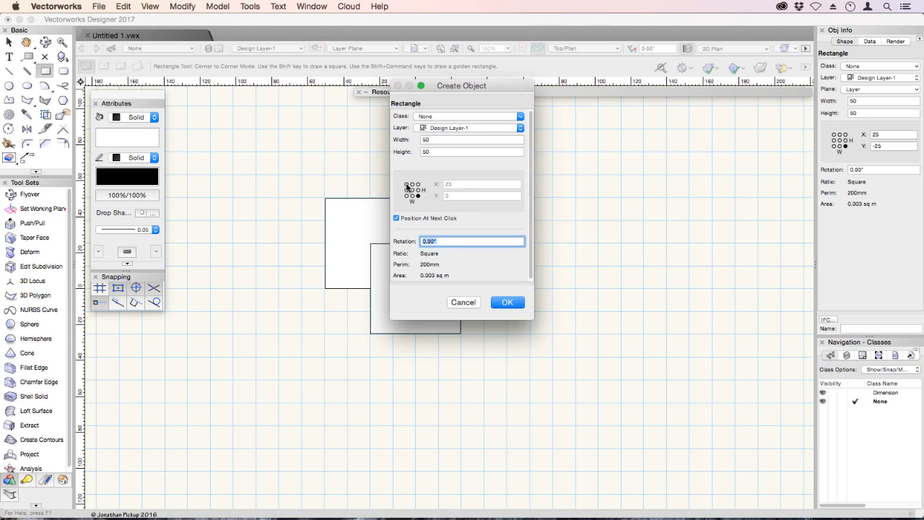
Confirm a 50 by 50 rectangle in Create Object with 'Position At Next Click' kept on
click(407, 185)
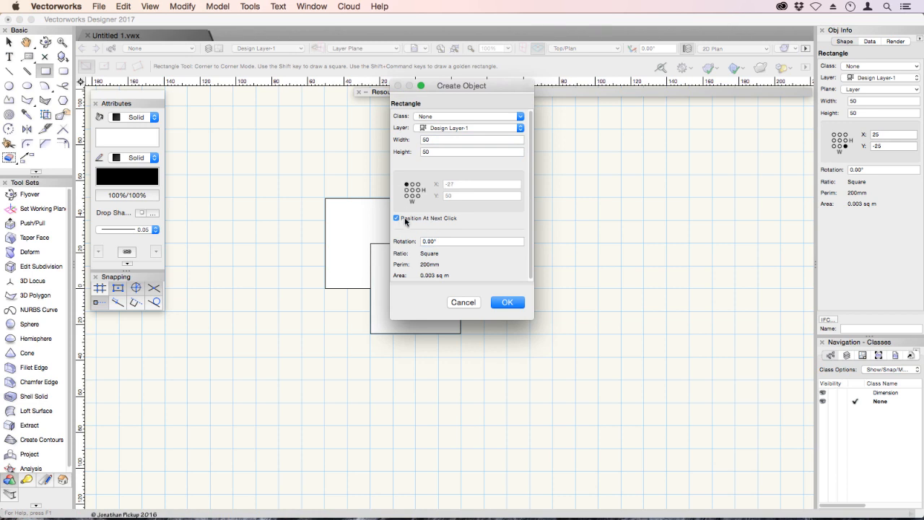
mouse_move(427, 217)
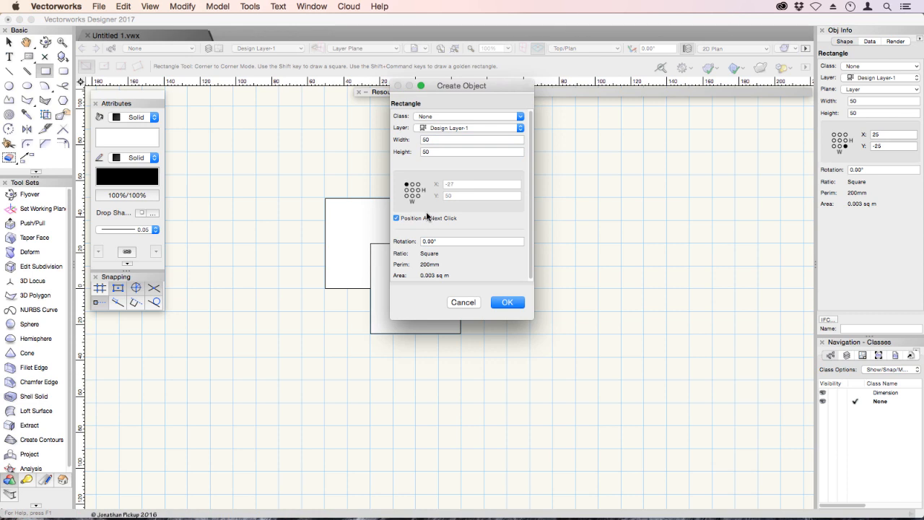
mouse_move(425, 216)
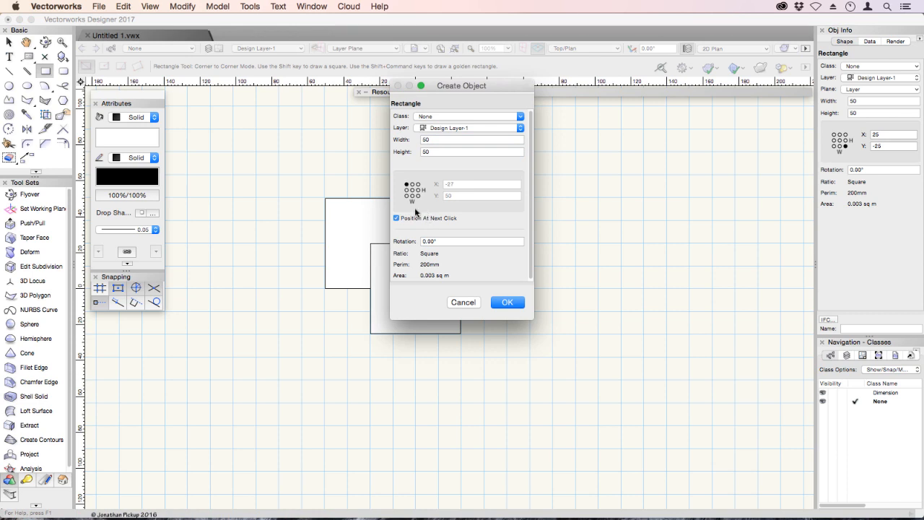
click(396, 218)
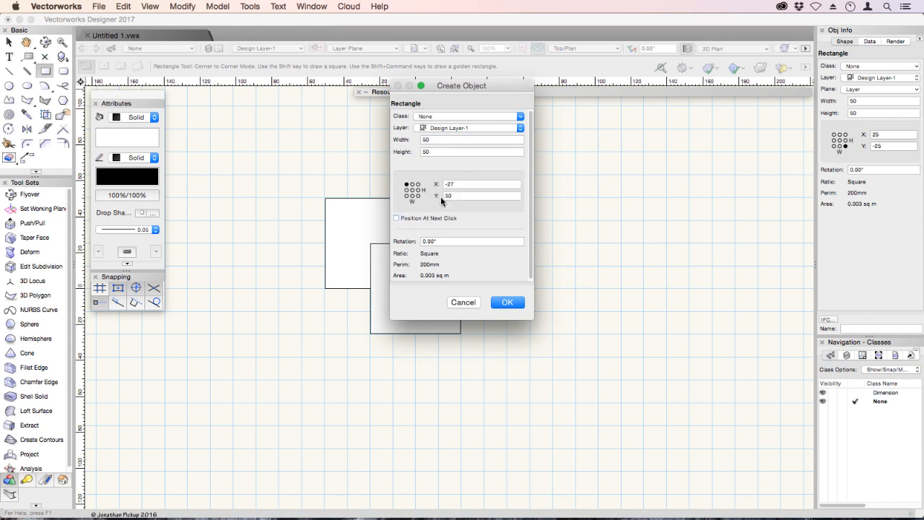
click(395, 218)
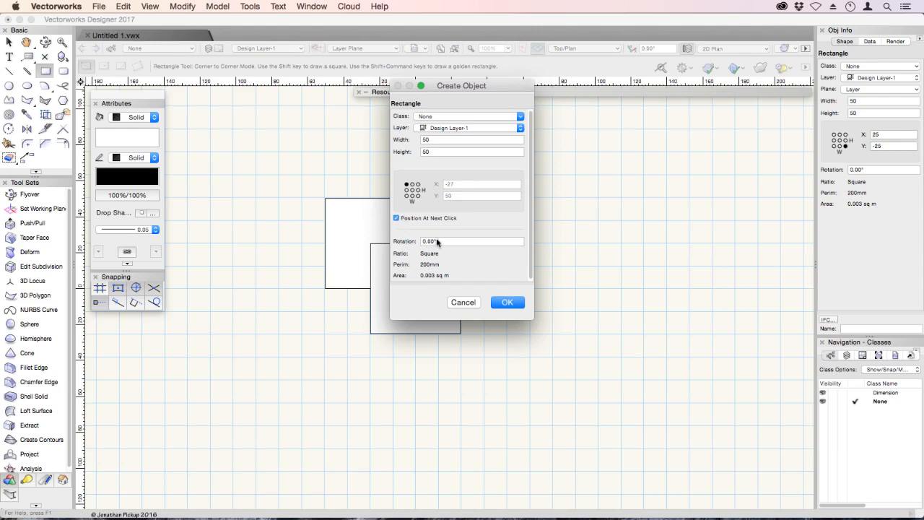
click(507, 302)
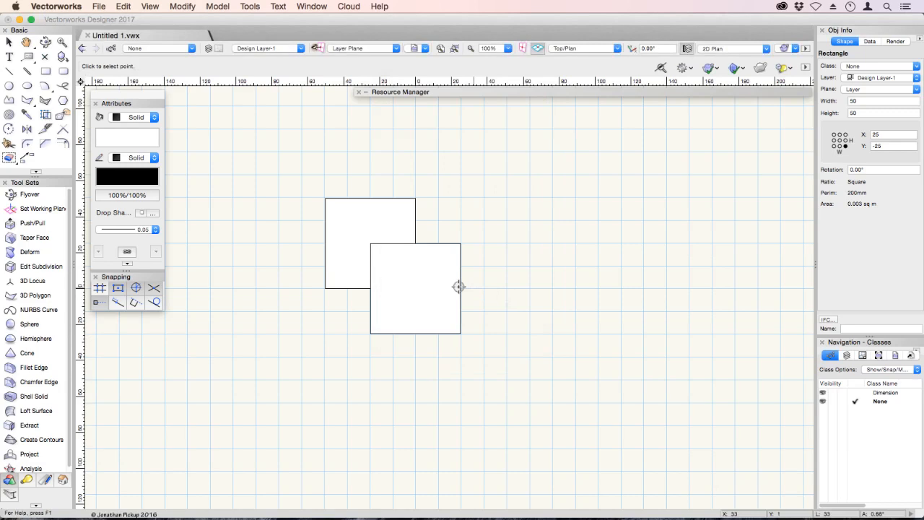
mouse_move(416, 287)
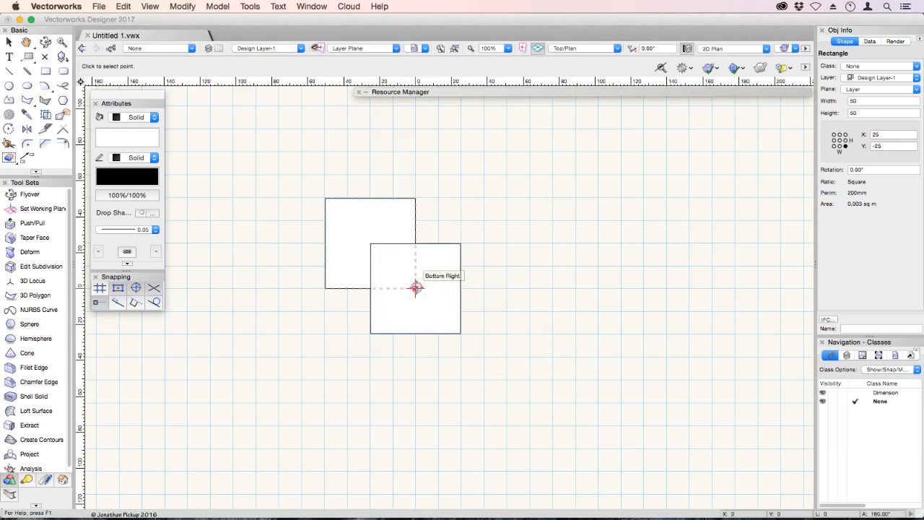